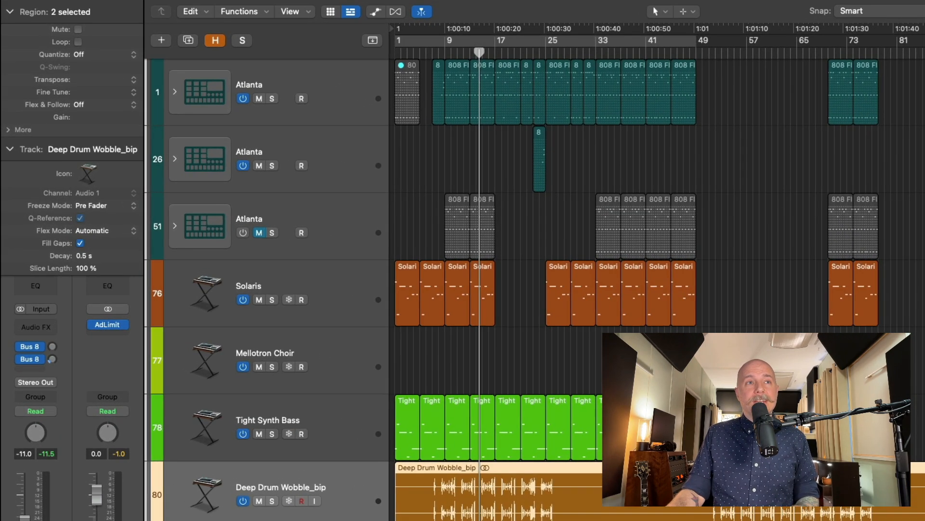
- Switch Flex & Follow from Off to On for the two selected audio regions
left_click(77, 104)
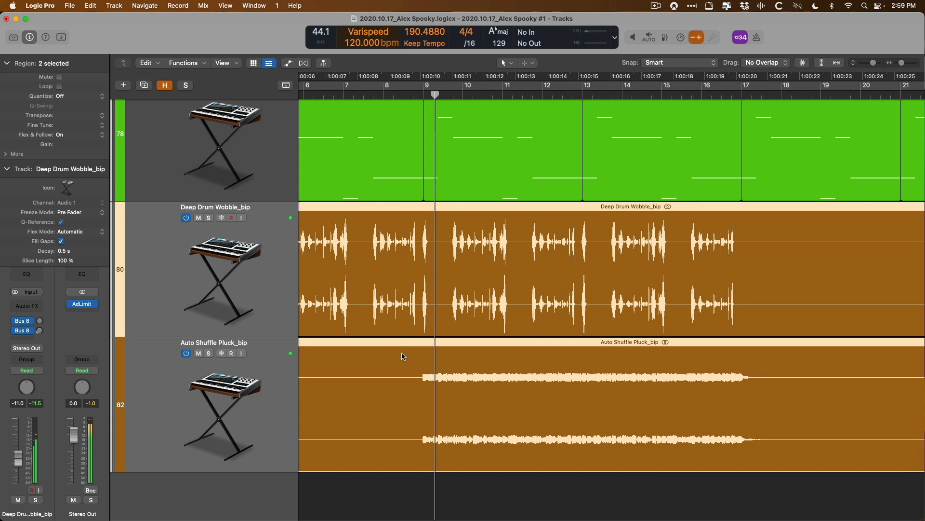
- Enable Varispeed in the LCD to play the Flex & Follow regions at the faster tempo
left_click(474, 84)
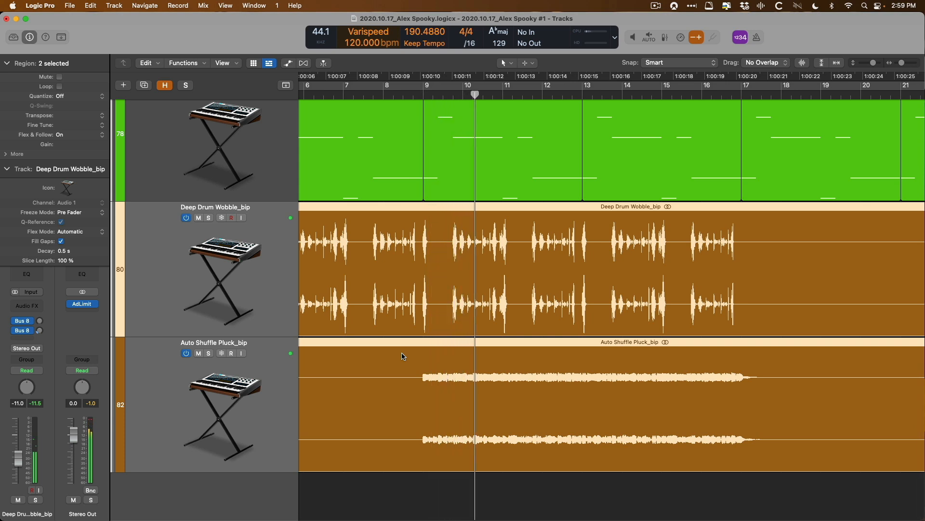